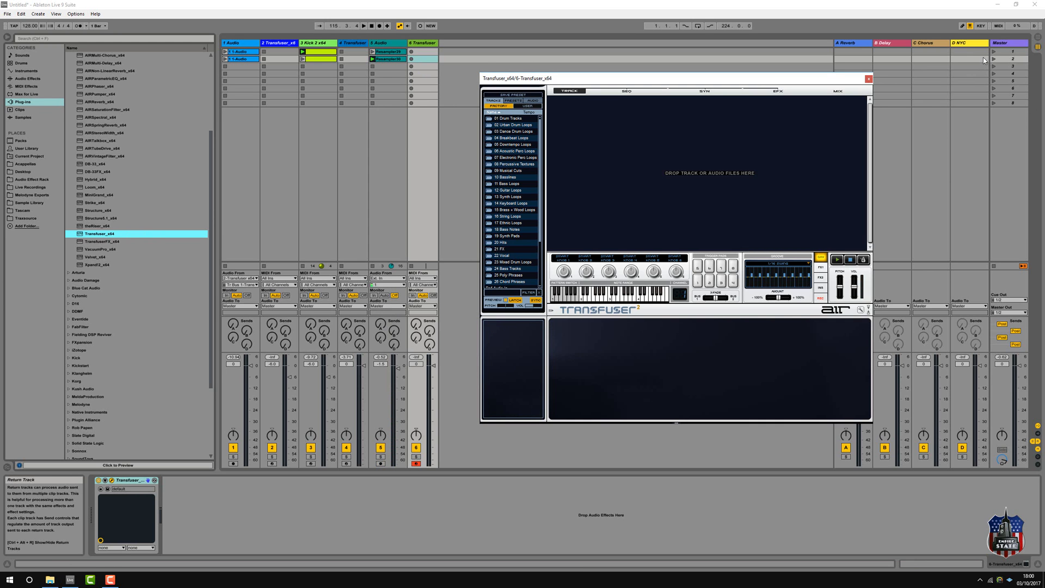
- Expand a percussion loop category in Transfuser's loop browser
left_click(1008, 51)
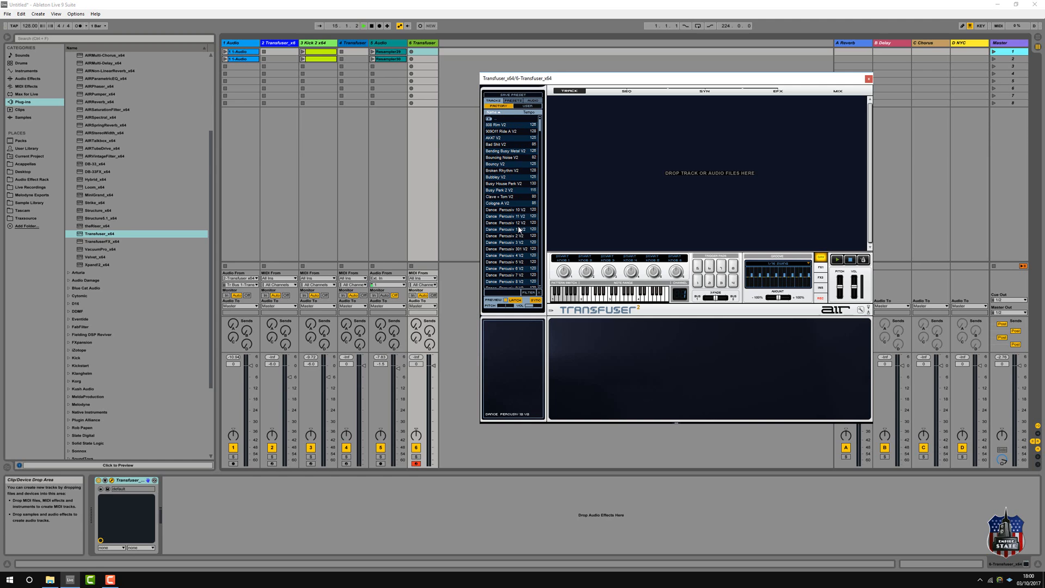
- Audition a Dance Percussion loop and load it onto a Slice-Seq track
left_click(507, 183)
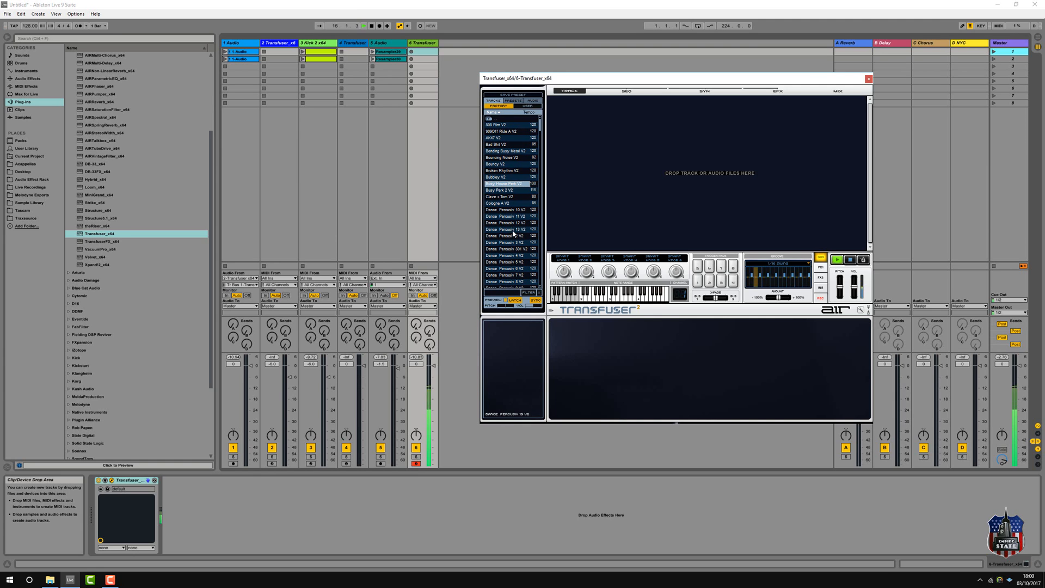
scroll("down", 3)
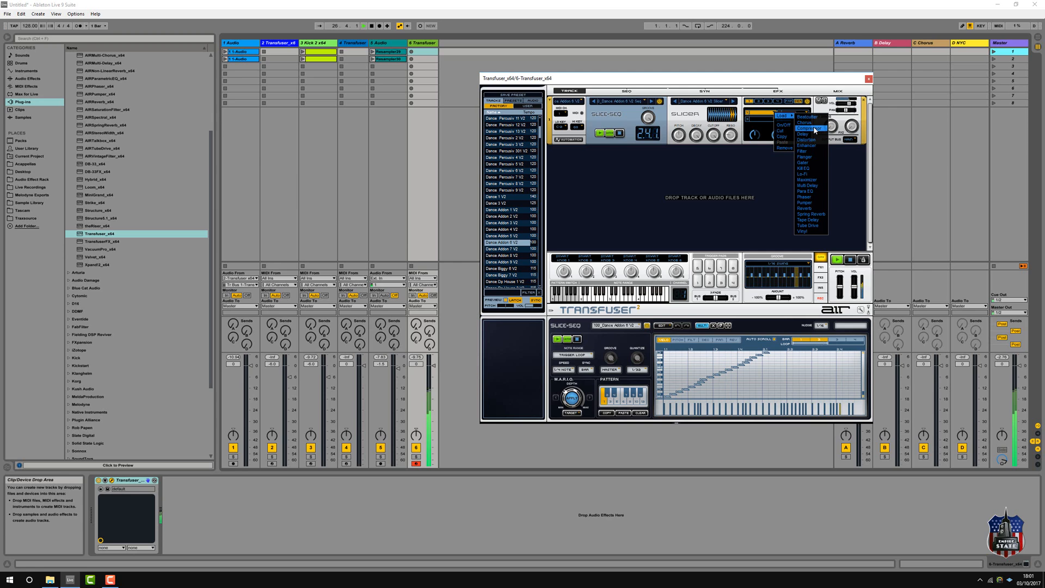
- Put a Compressor in the first FX slot and choose one of its presets
left_click(809, 128)
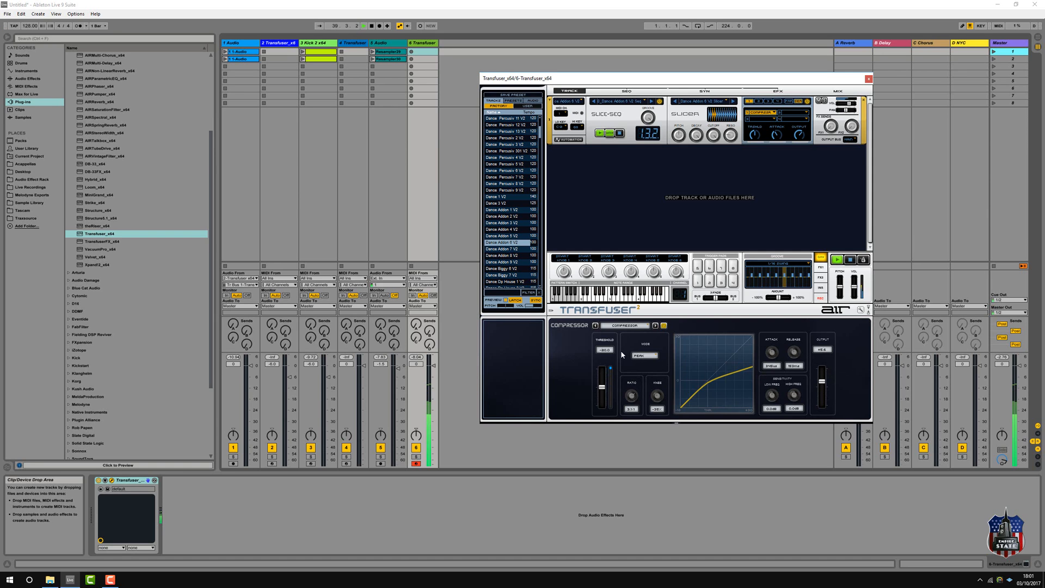
left_click(625, 325)
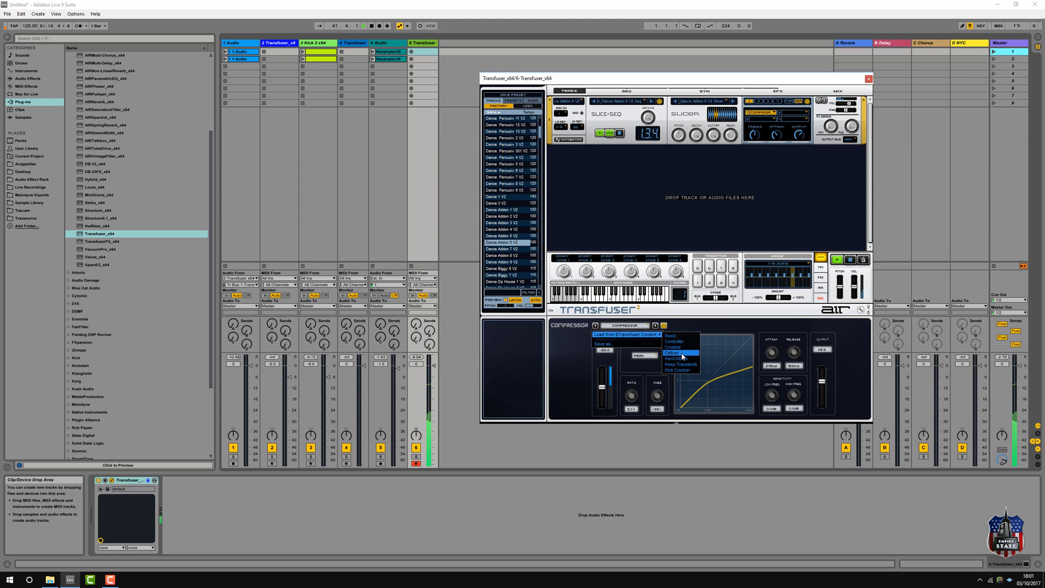
left_click(676, 353)
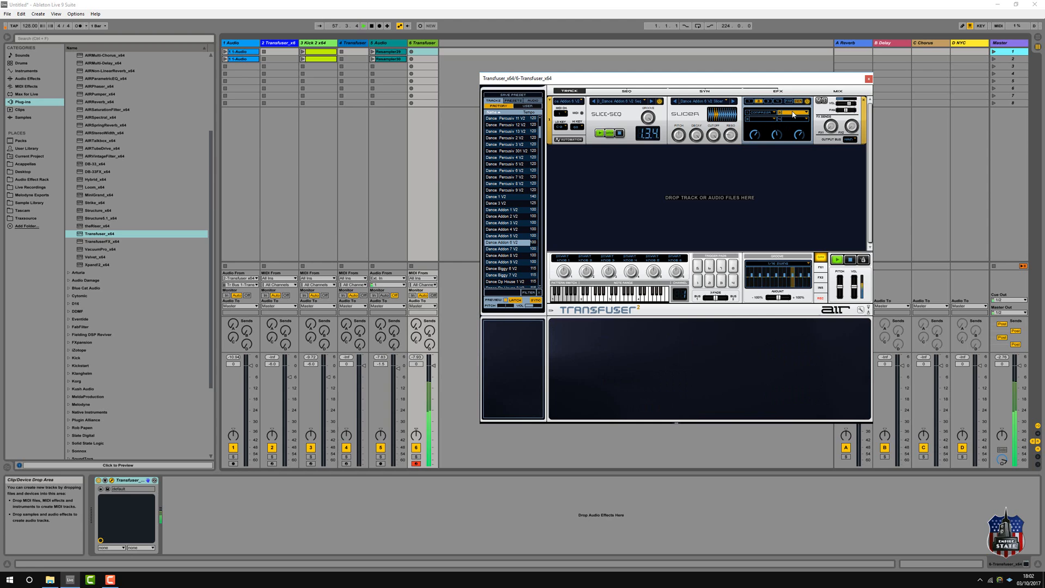
- Load a Kill-EQ into the second FX slot and adjust its band gain
right_click(803, 112)
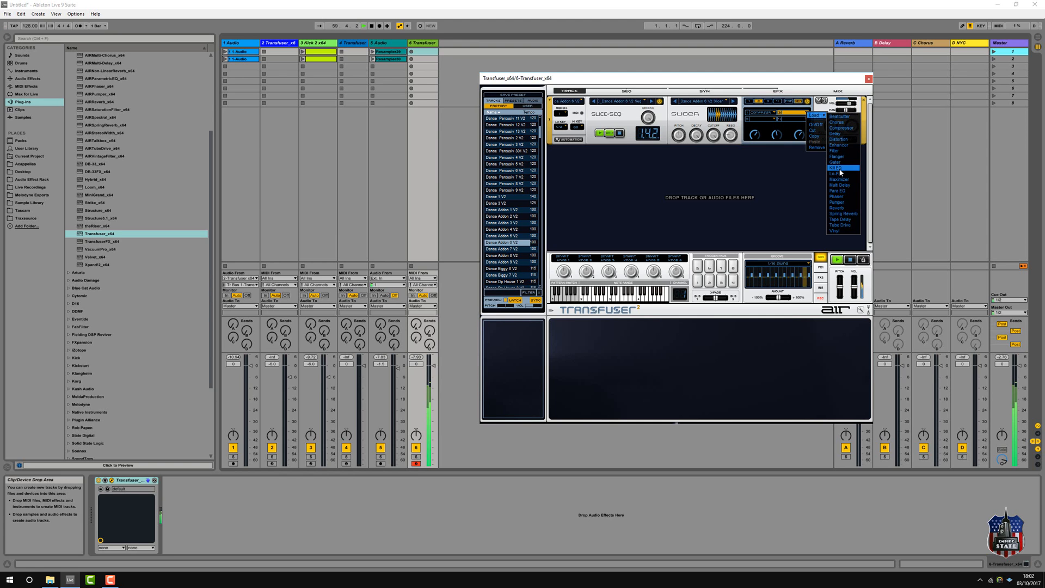
left_click(838, 168)
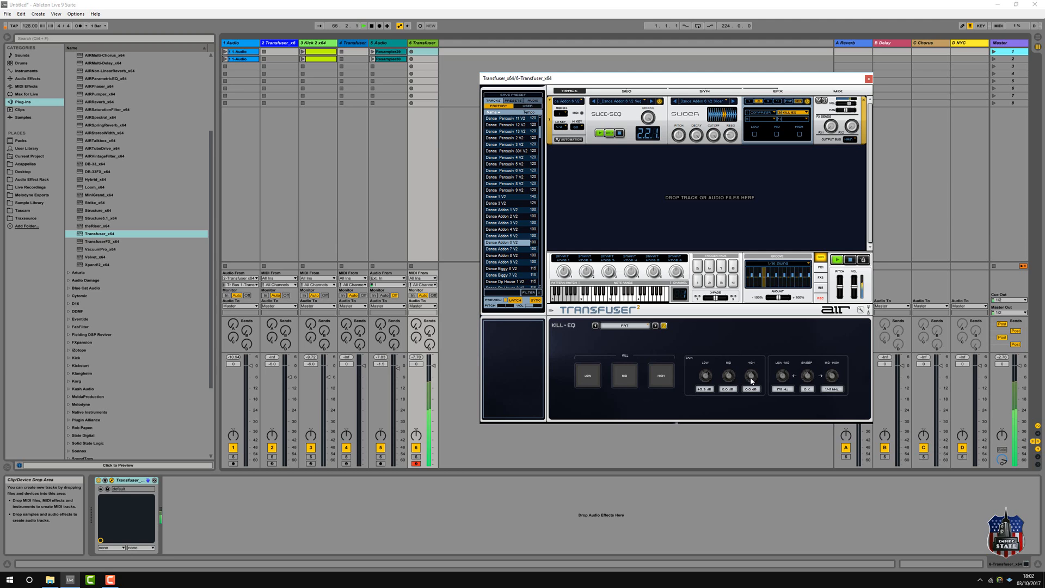
left_click_drag(752, 376, 756, 370)
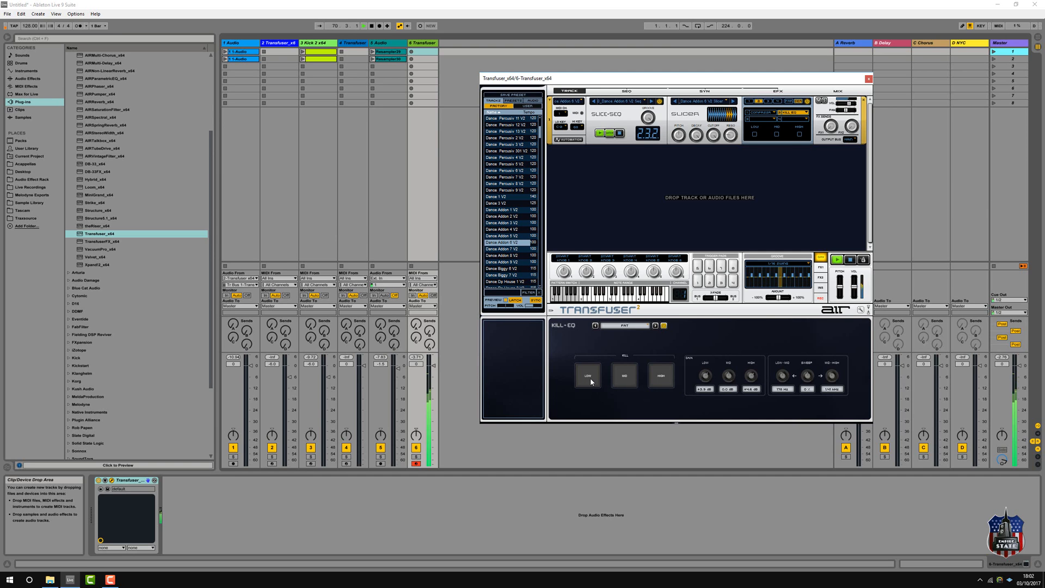
- Try the LOW, MID and HIGH kill buttons in various combinations
left_click(587, 374)
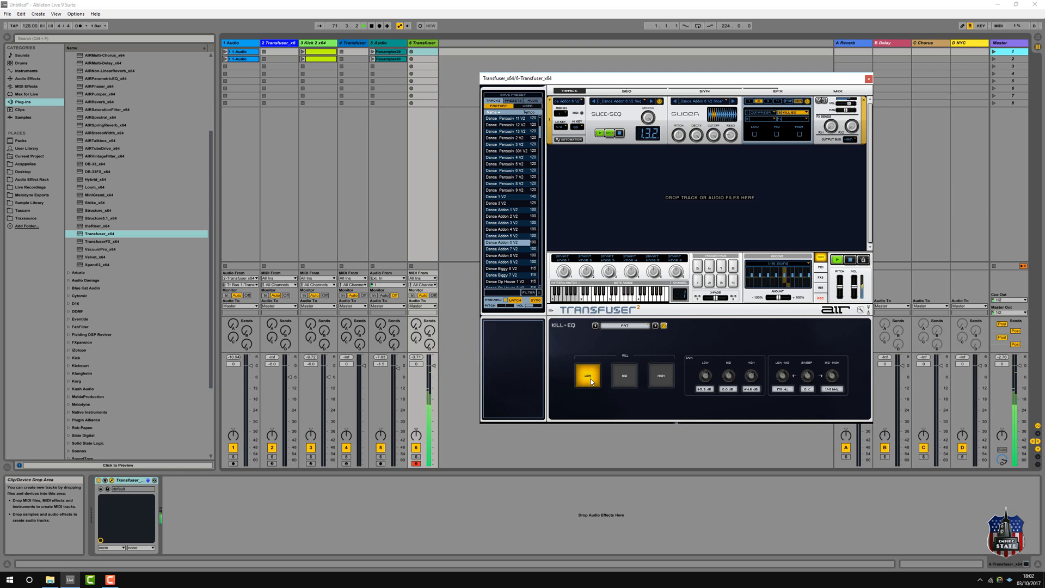
left_click(660, 376)
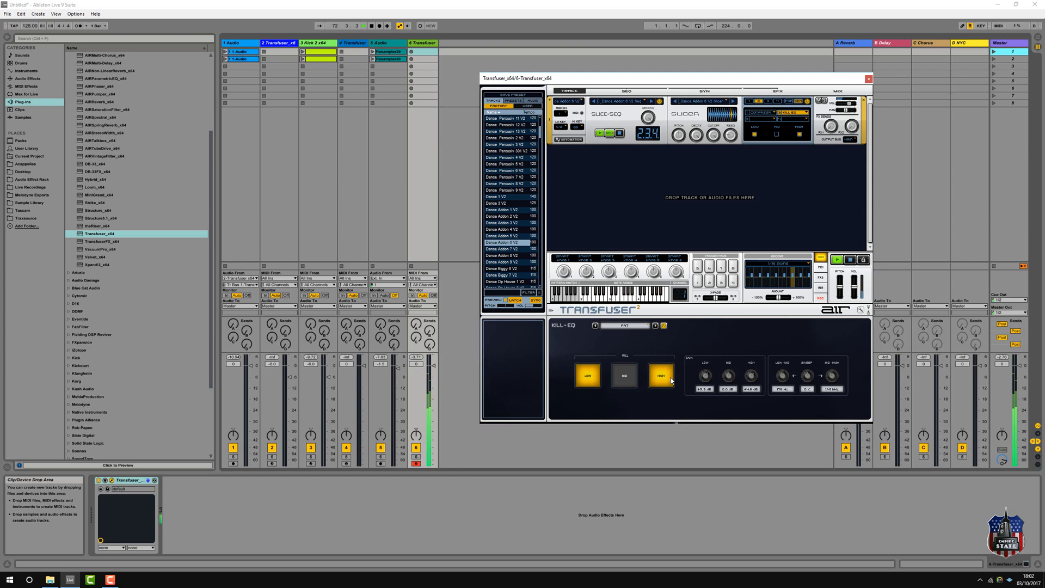
left_click(660, 375)
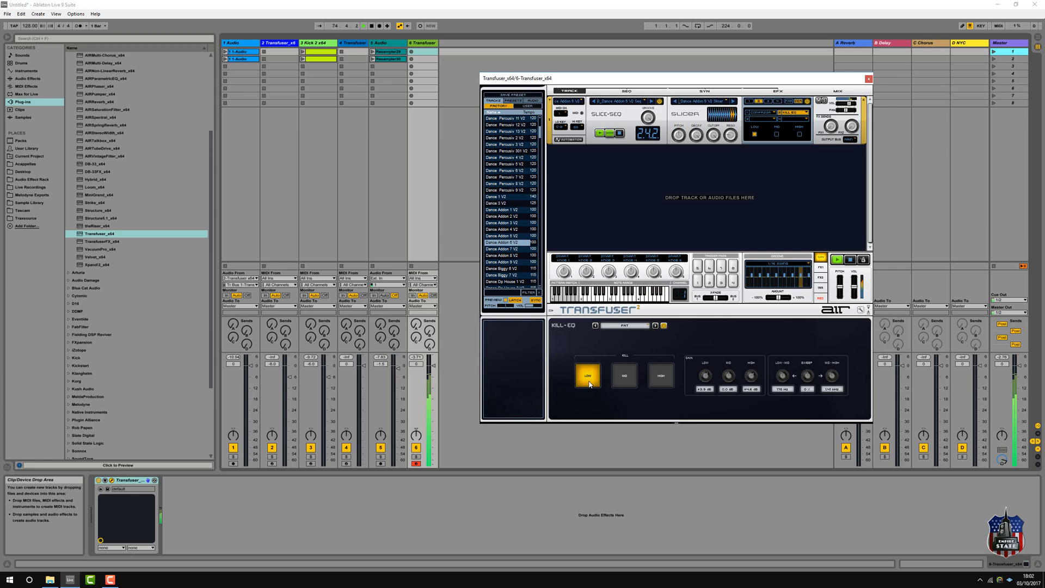
left_click(624, 375)
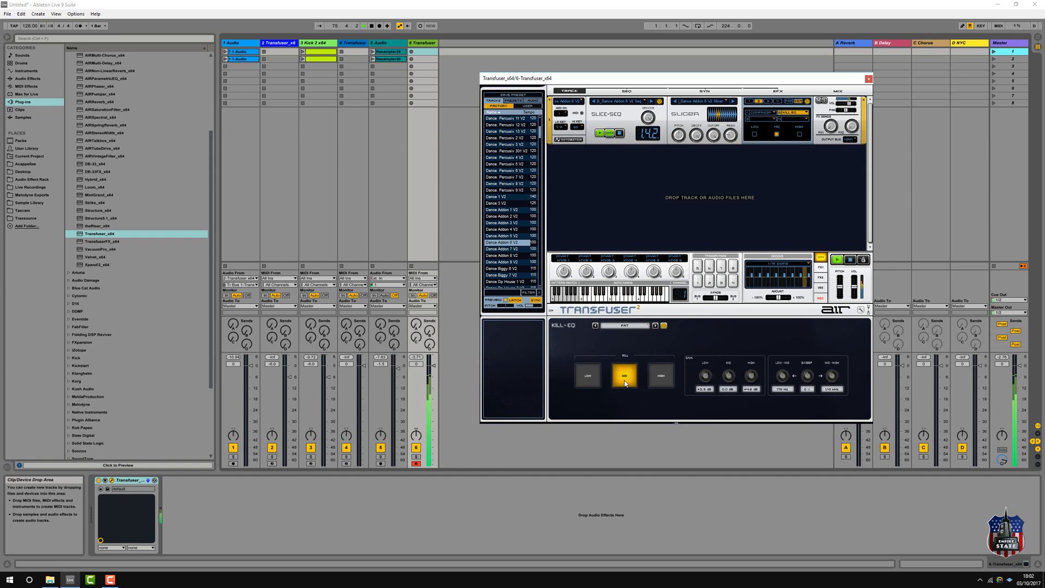
left_click(660, 375)
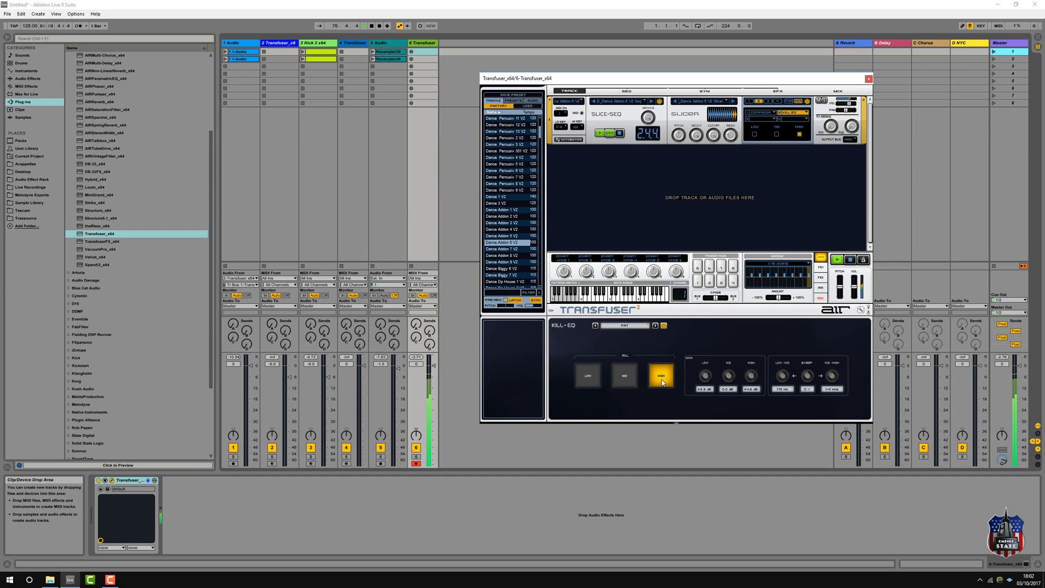
left_click(661, 375)
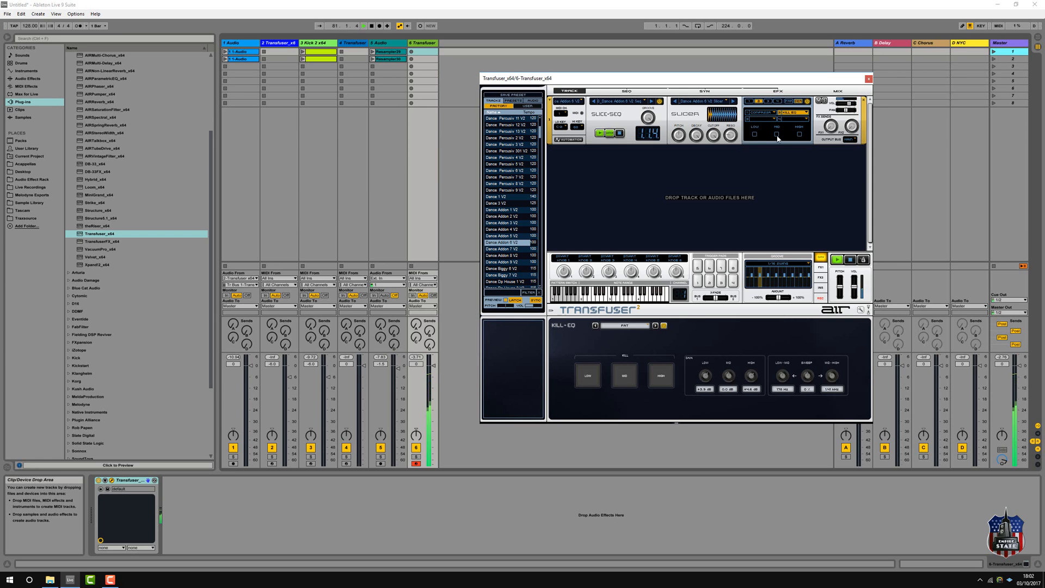
left_click(660, 376)
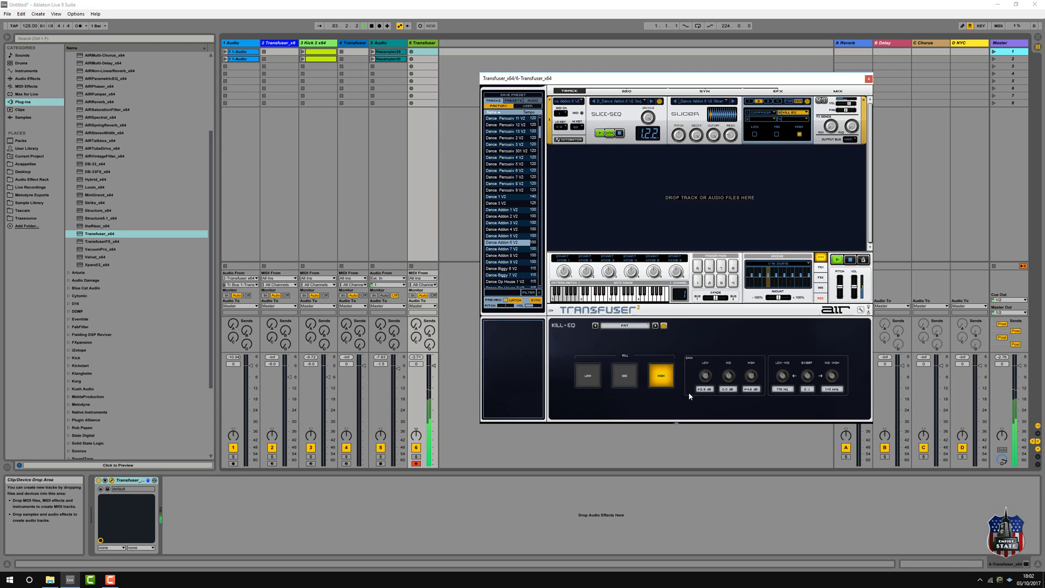
- Step through Kill-EQ presets, settling on a no-low preset cutting the lows
left_click(660, 375)
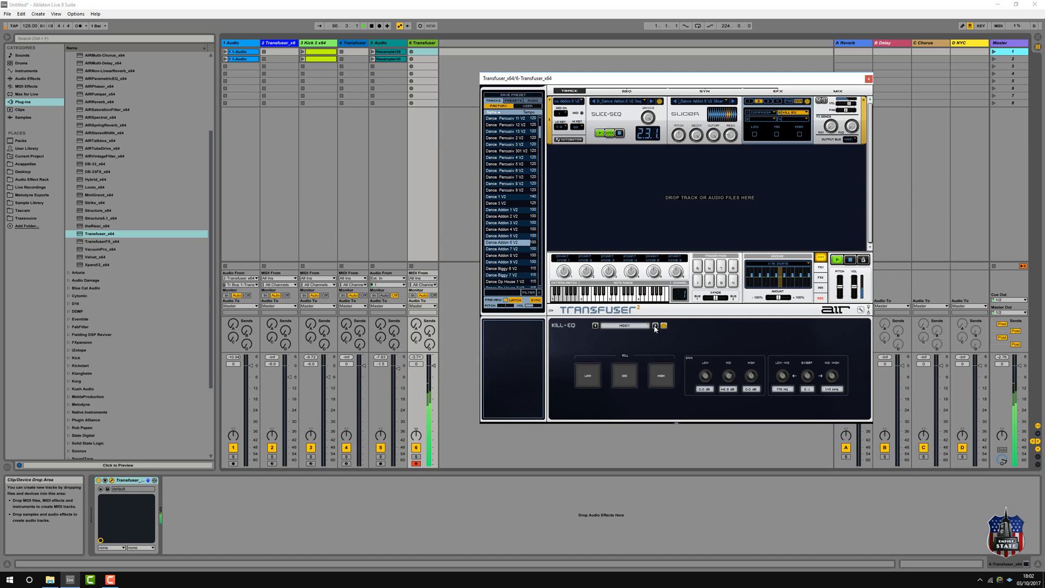
left_click(587, 375)
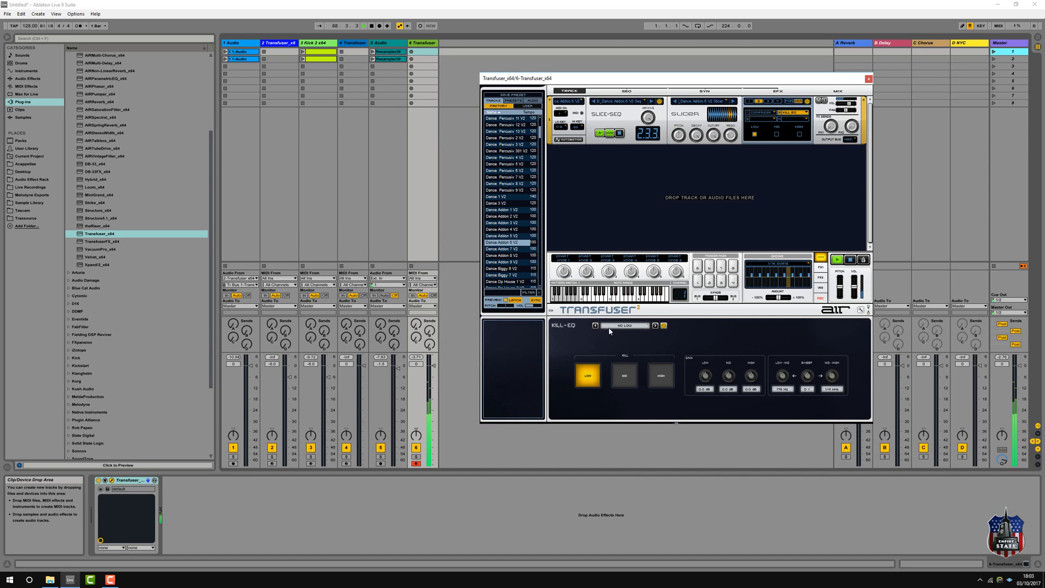
right_click(783, 112)
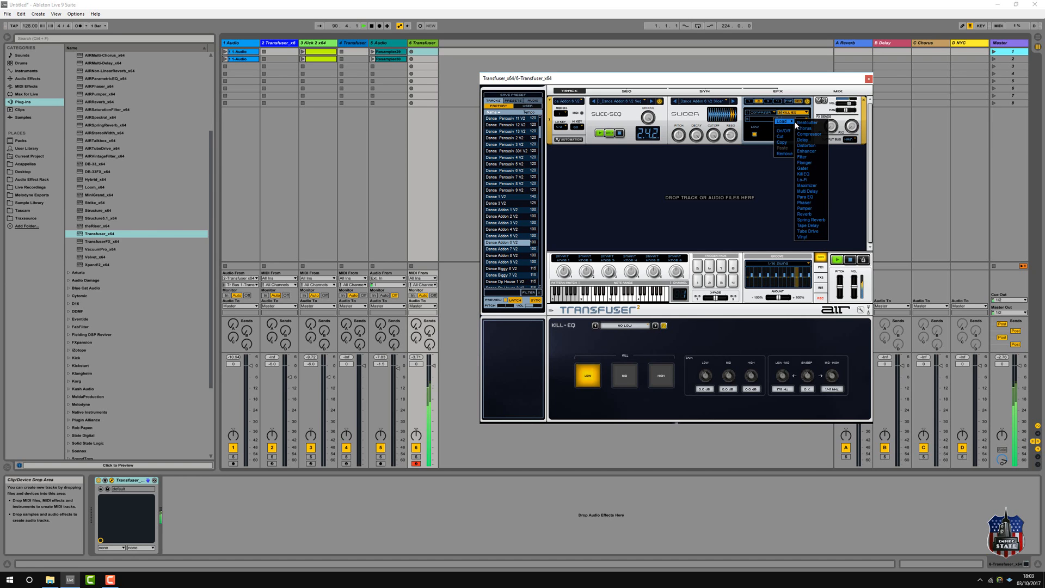
mouse_move(810, 168)
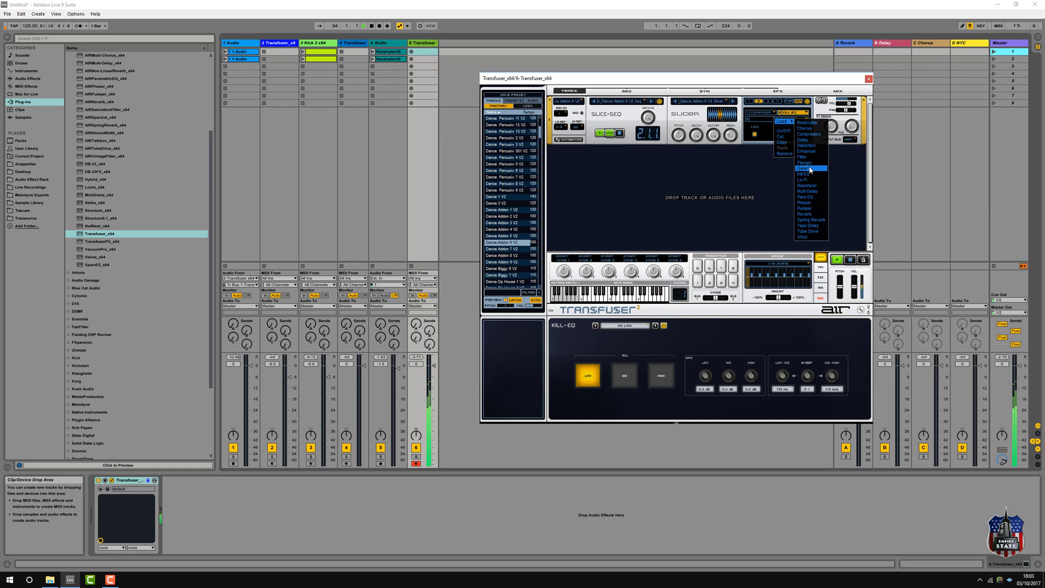
- Load a Gater with a gate pattern into the third FX slot
left_click(804, 168)
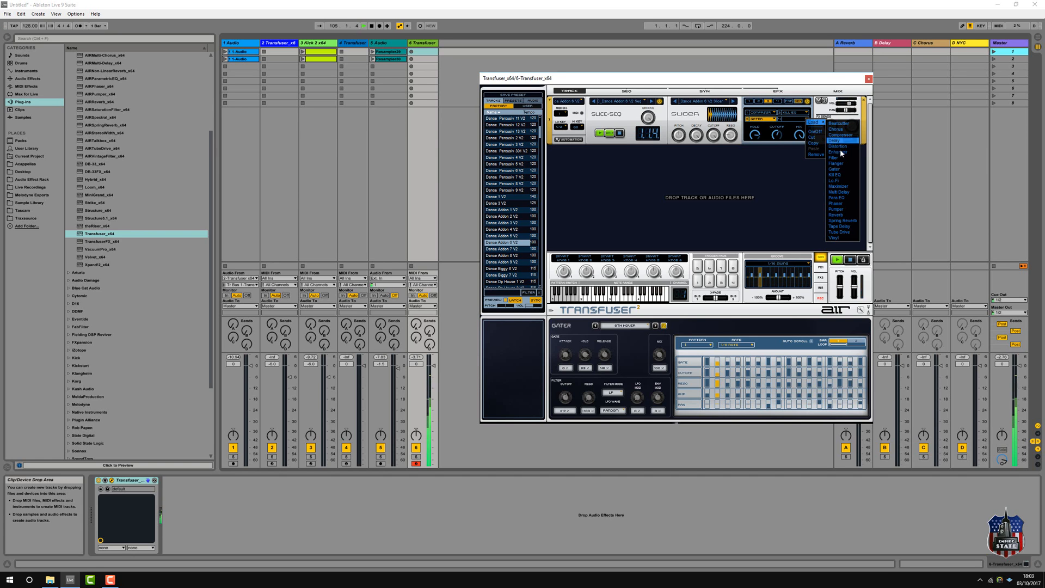
left_click(836, 209)
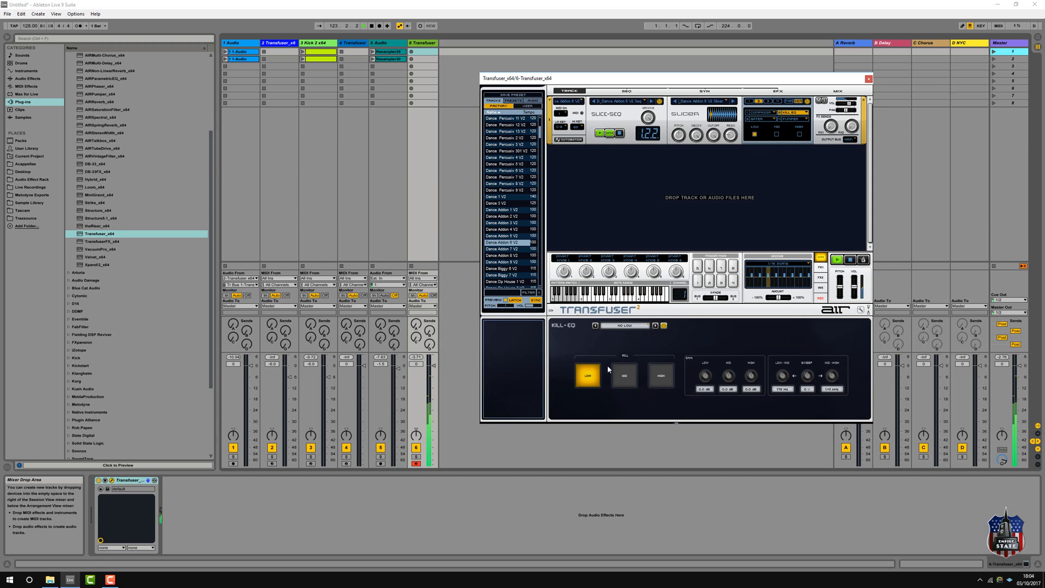
- Turn off the LOW kill and show the Slice-Seq track's step pattern editor
left_click(587, 374)
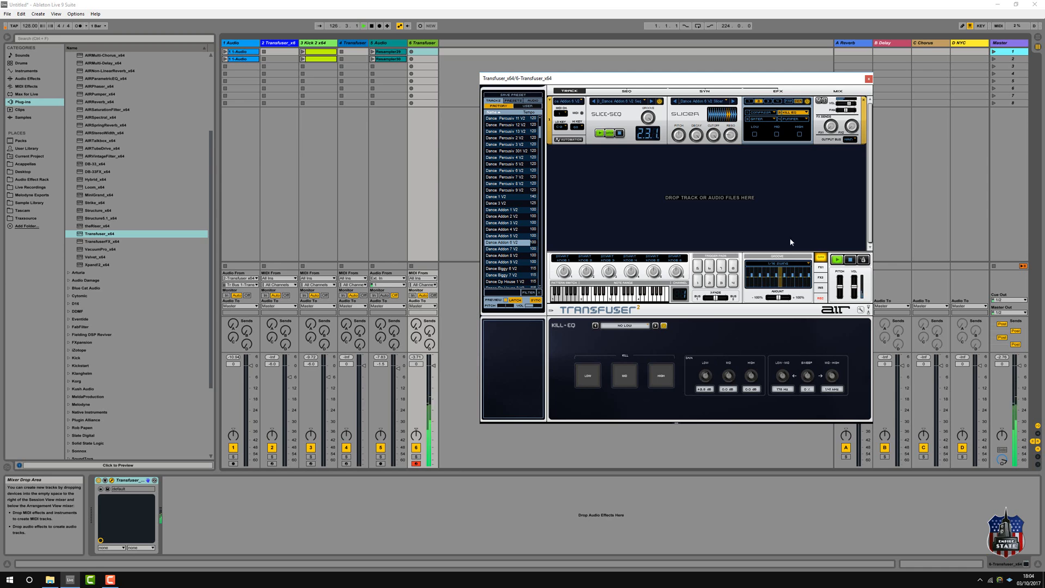
left_click(760, 118)
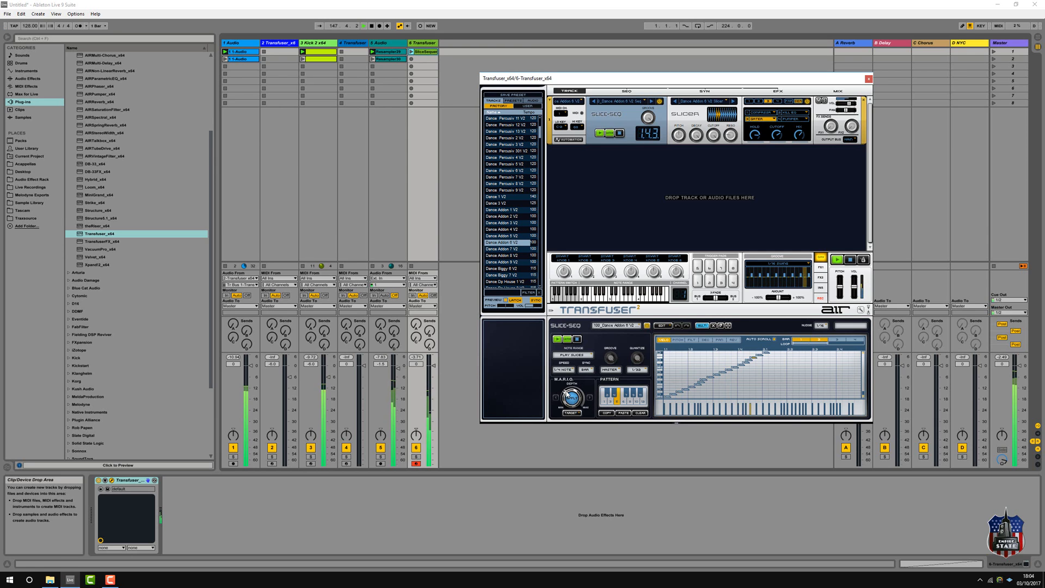
- Randomize the slice-sequence pattern, scrambling the staircase order of slices
left_click(572, 414)
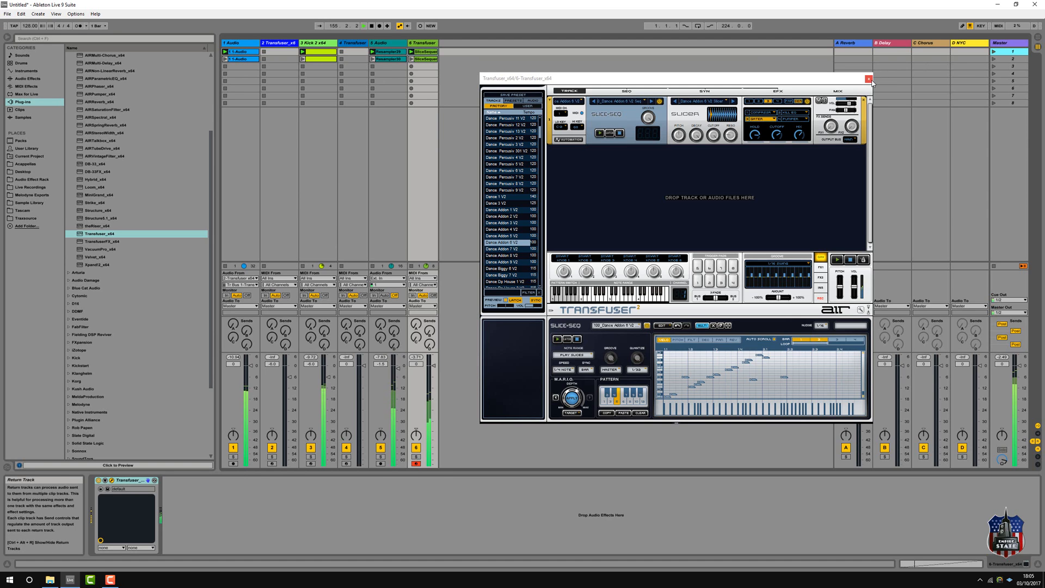
- Close the Transfuser window, launch the second scene and the Transfuser track's second clip
left_click(869, 79)
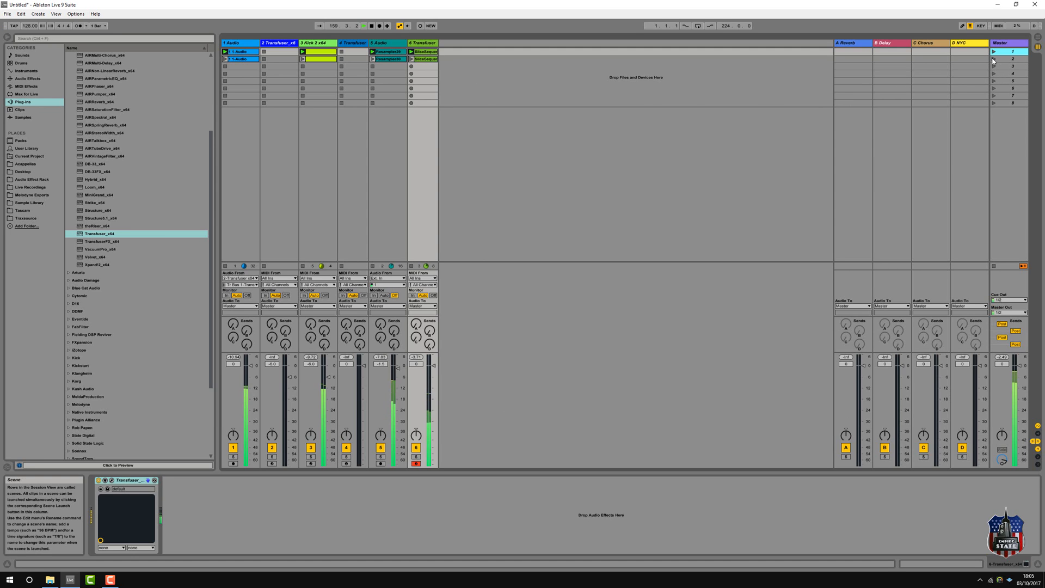
left_click(1012, 59)
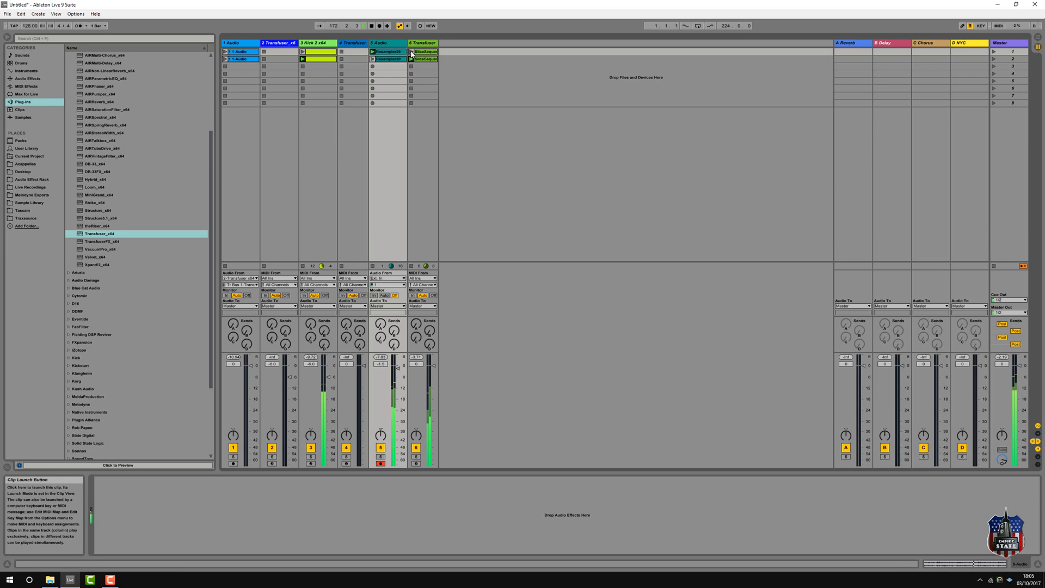
left_click(421, 43)
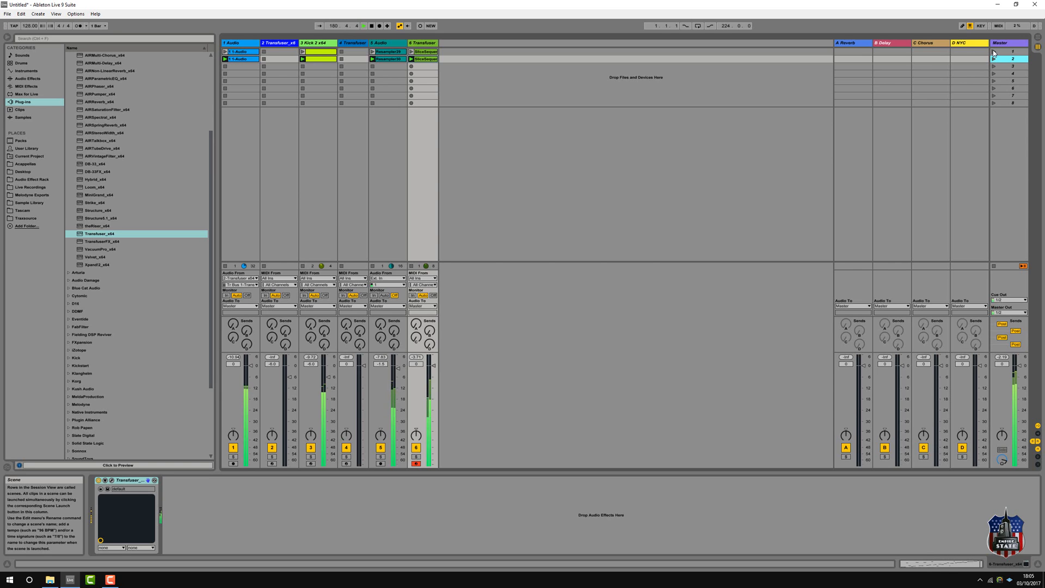
- Launch the first scene and relaunch it to hear the mix
left_click(1012, 51)
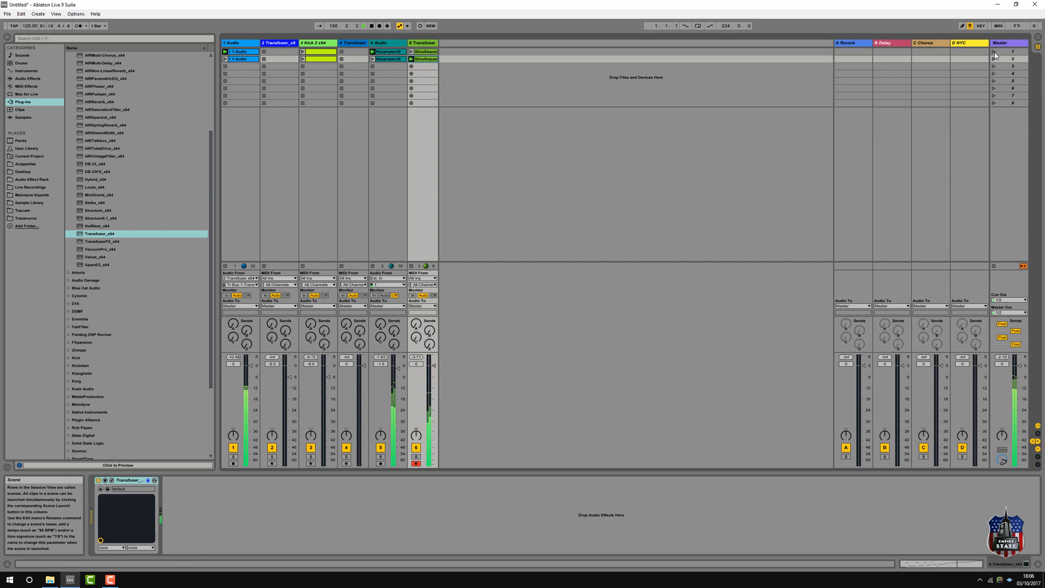
left_click(1012, 51)
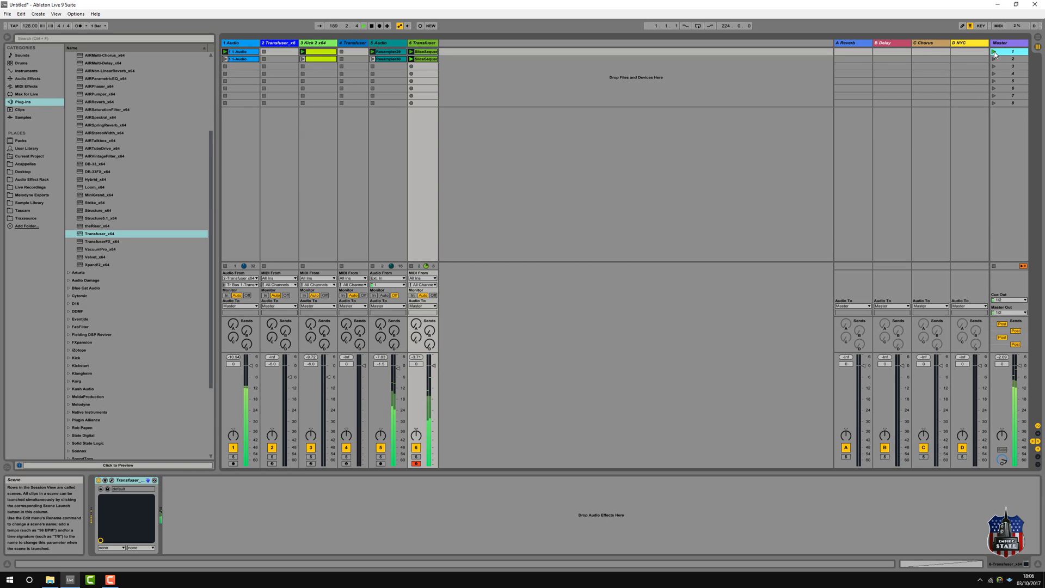